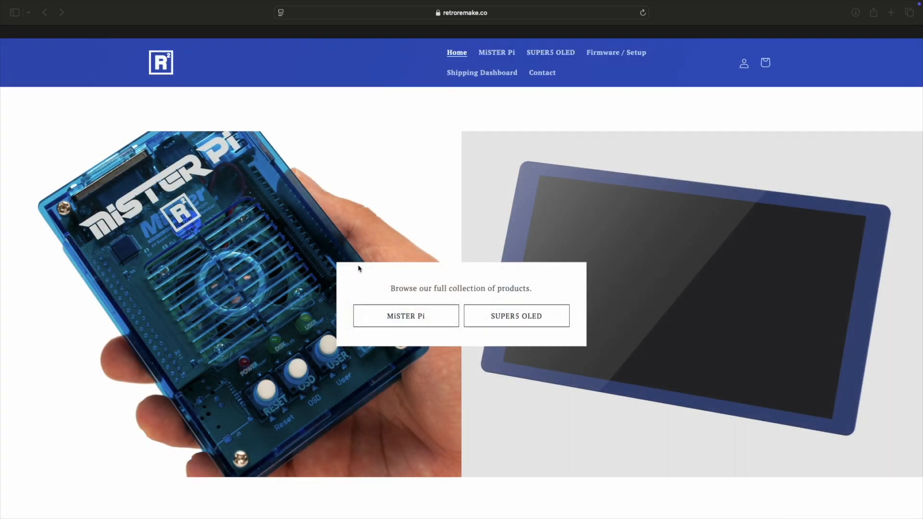
pyautogui.moveTo(615, 53)
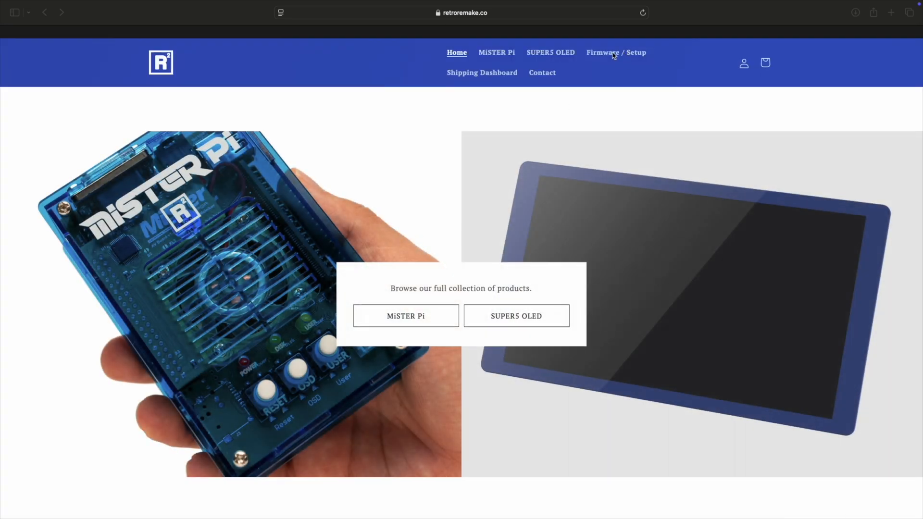
# - Go to the Firmware / Setup page on retroremake.co
pyautogui.click(615, 52)
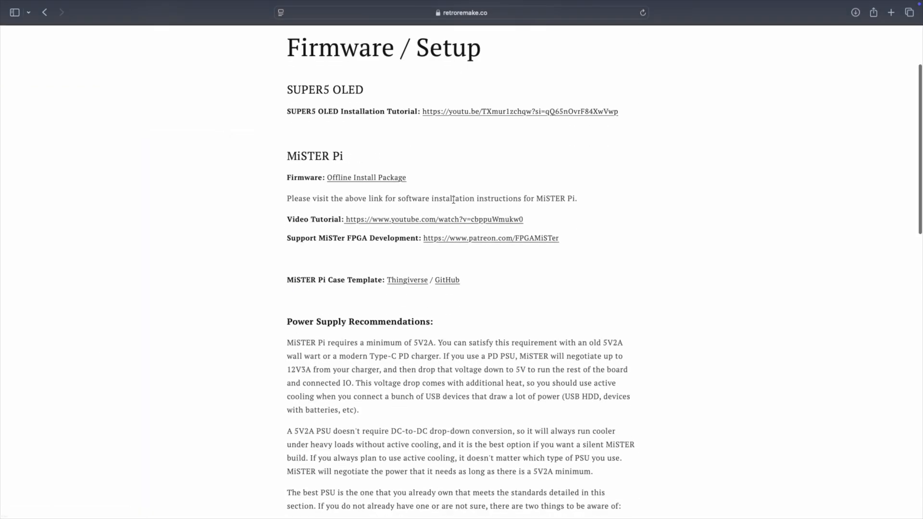
# - Open the MiSTER-Pi-Offline-Stock repository and read its README installation and Update All steps
pyautogui.click(365, 177)
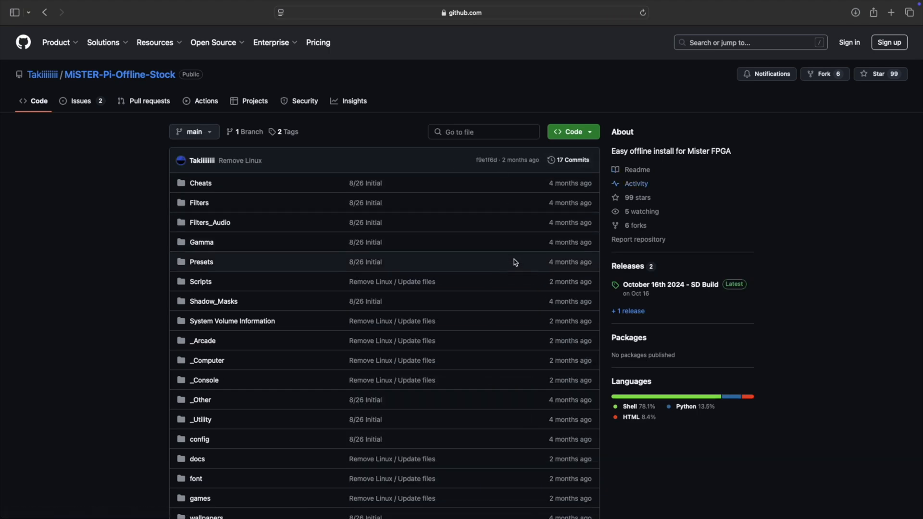
pyautogui.scroll(-3)
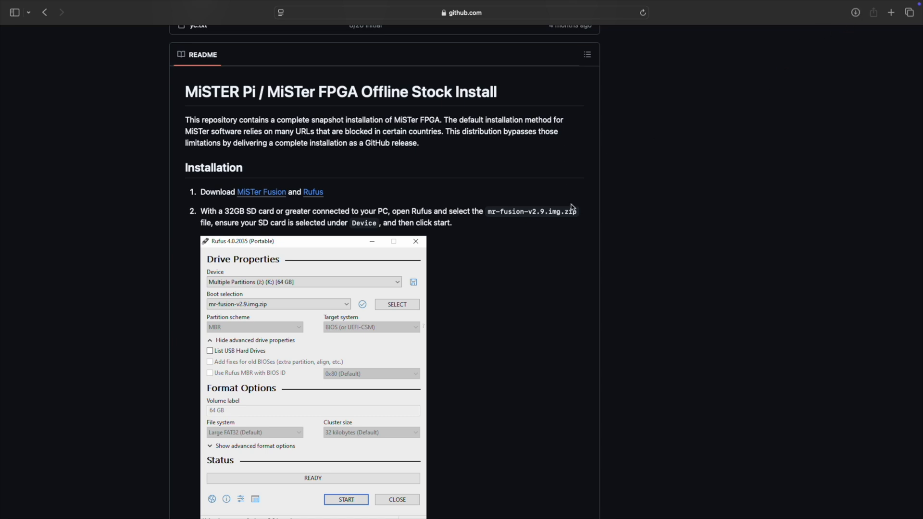
pyautogui.moveTo(150, 133)
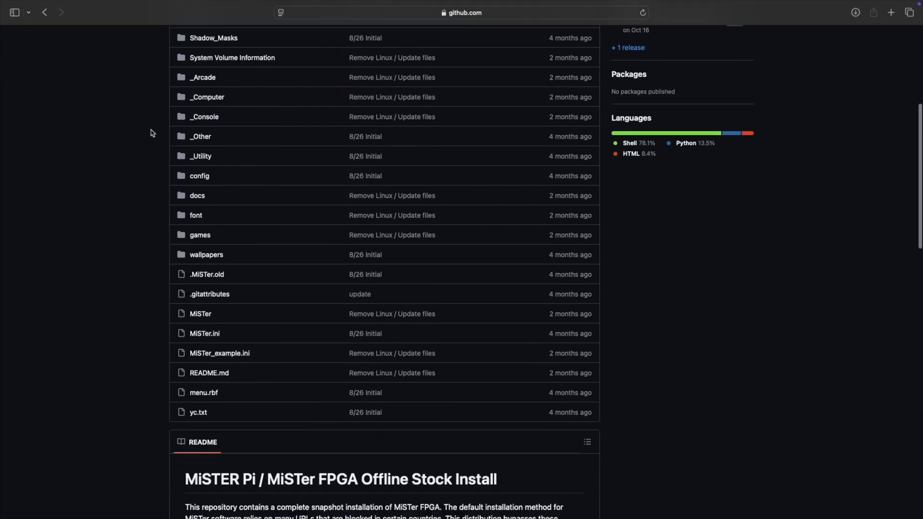
pyautogui.scroll(-3)
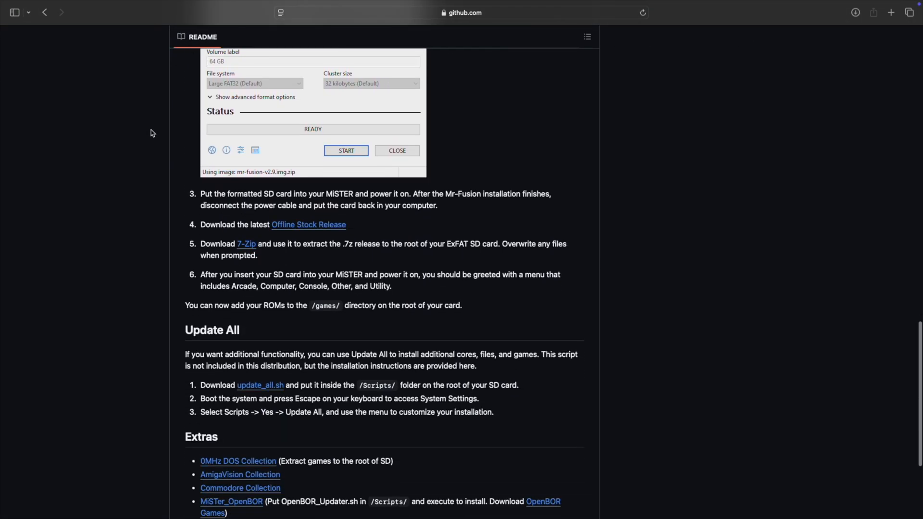
pyautogui.scroll(-3)
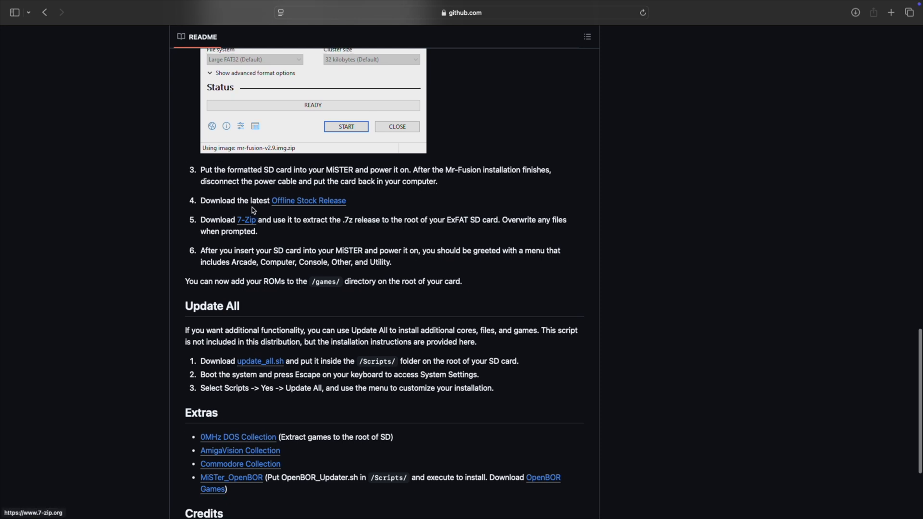
# - From the latest offline stock release, download MiSTER-Pi-Offline-Stock-10162024.7z
pyautogui.click(307, 200)
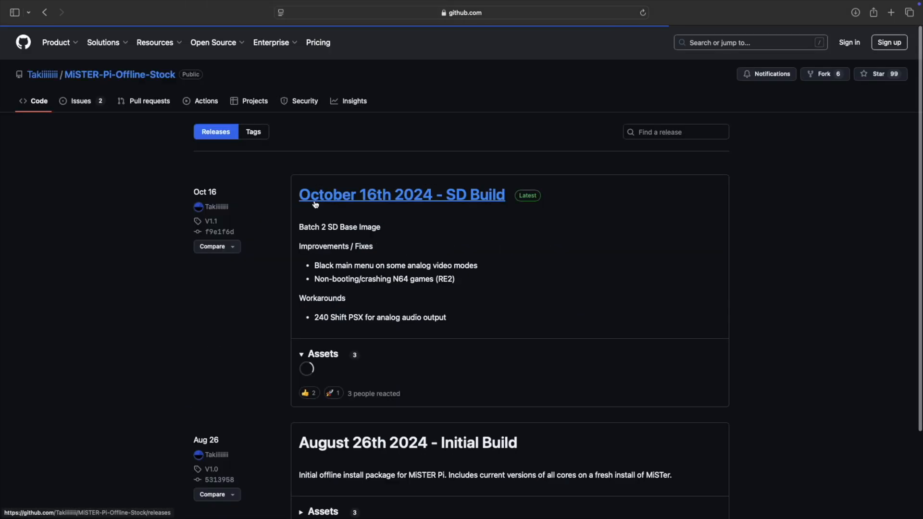
pyautogui.scroll(-3)
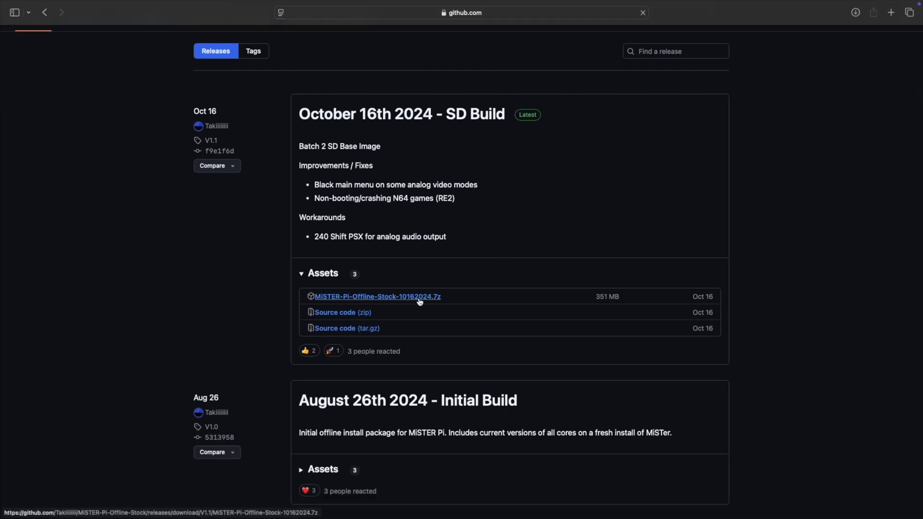
pyautogui.click(376, 296)
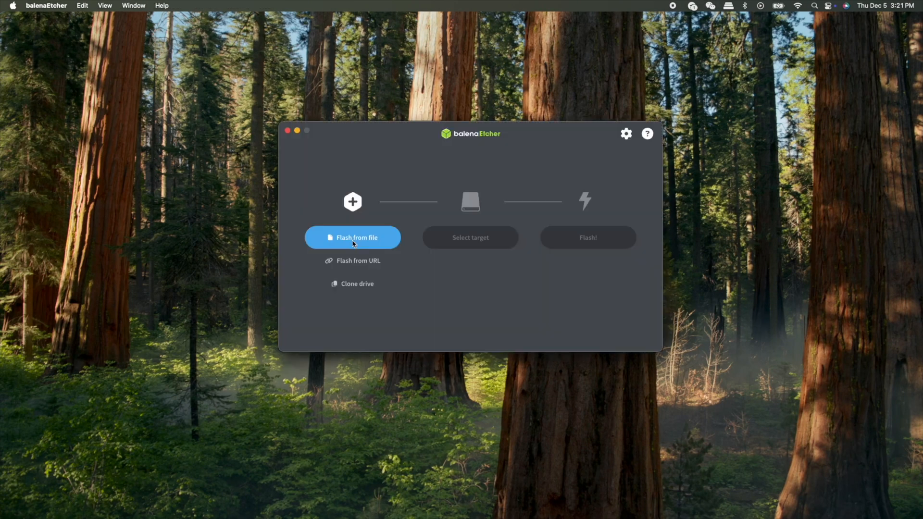
# - Select mr-fusion-v2.9.img.zip as the image to flash
pyautogui.click(352, 238)
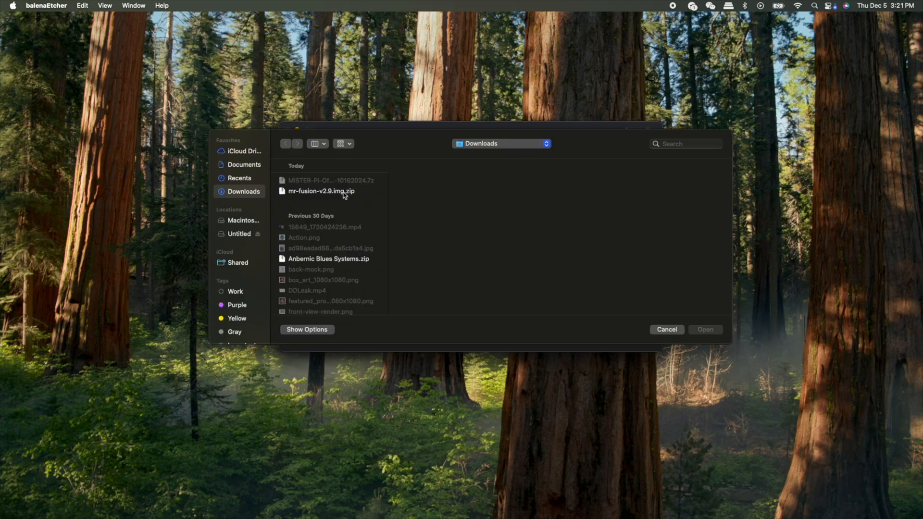
pyautogui.click(321, 190)
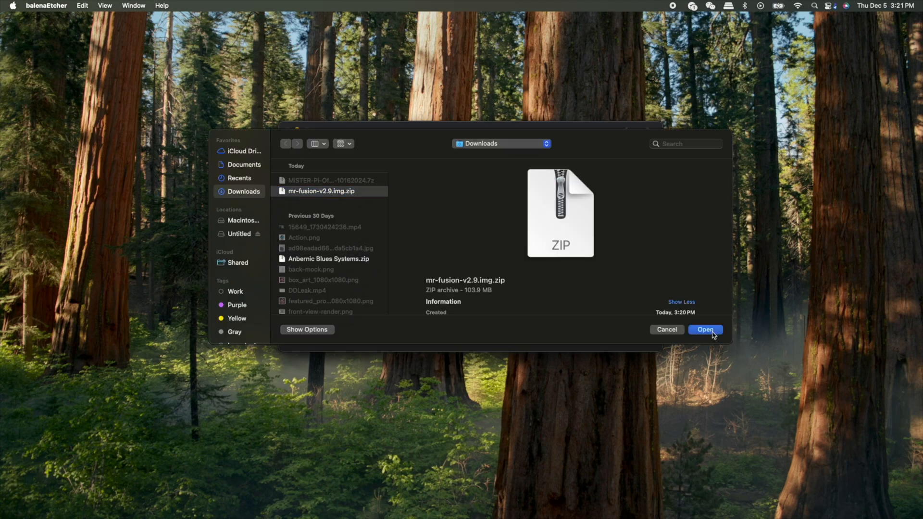
pyautogui.click(704, 330)
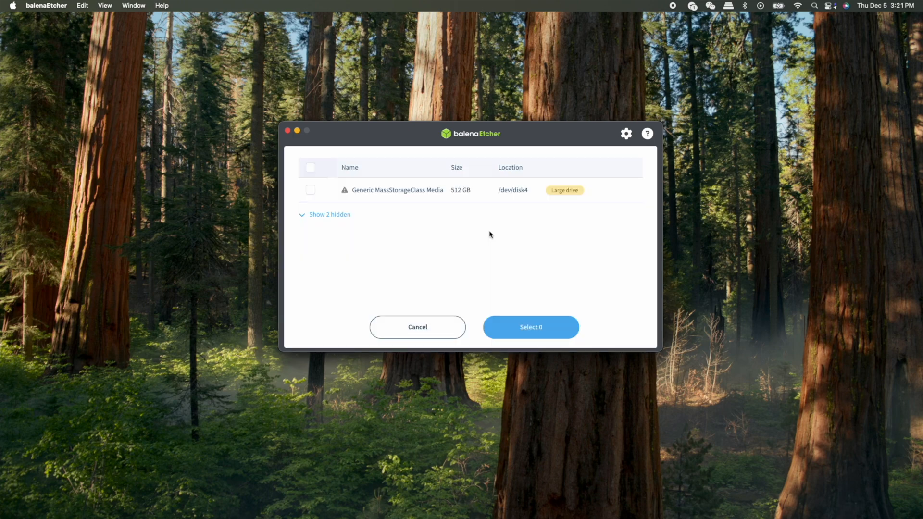
pyautogui.moveTo(340, 211)
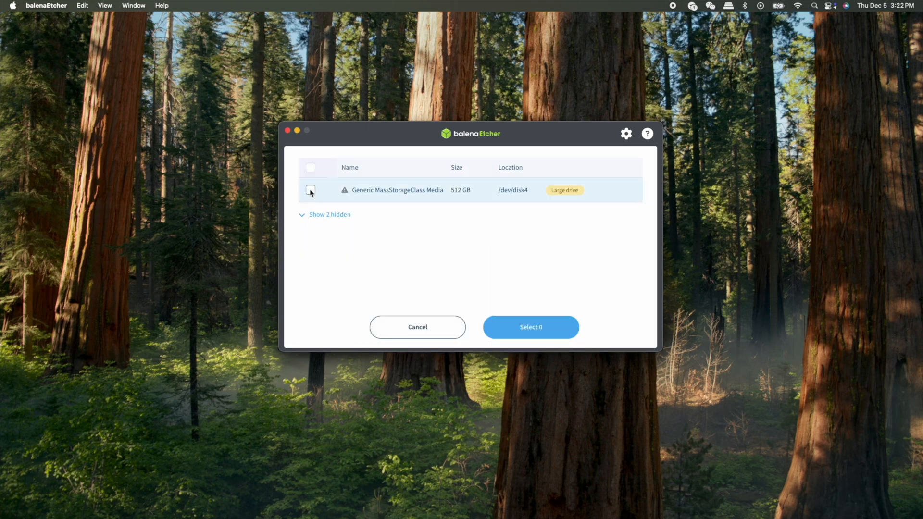
# - Target the 512 GB drive, start the flash and confirm erasing the large drive
pyautogui.click(311, 190)
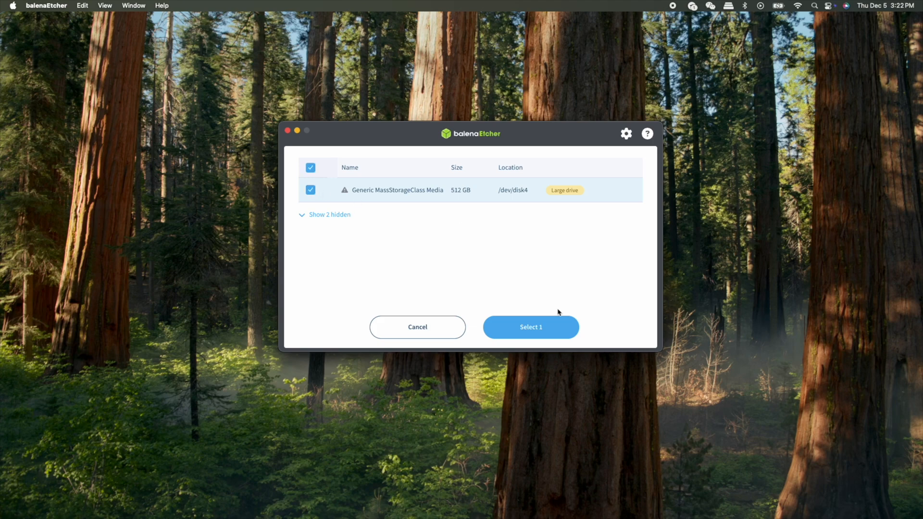
pyautogui.click(531, 327)
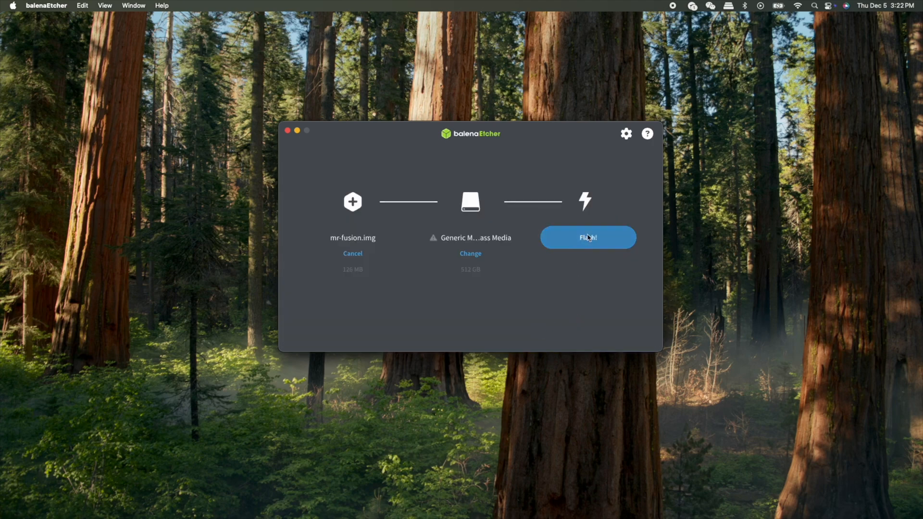
pyautogui.click(587, 238)
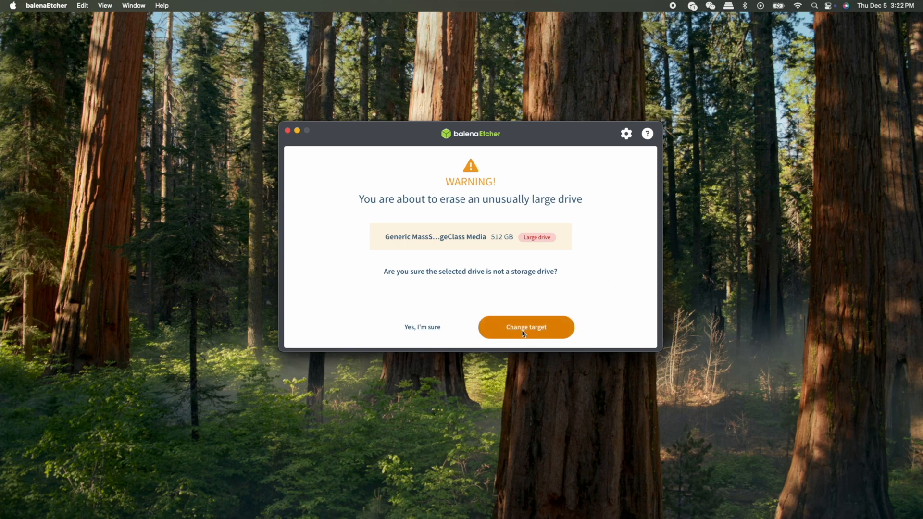
pyautogui.click(421, 327)
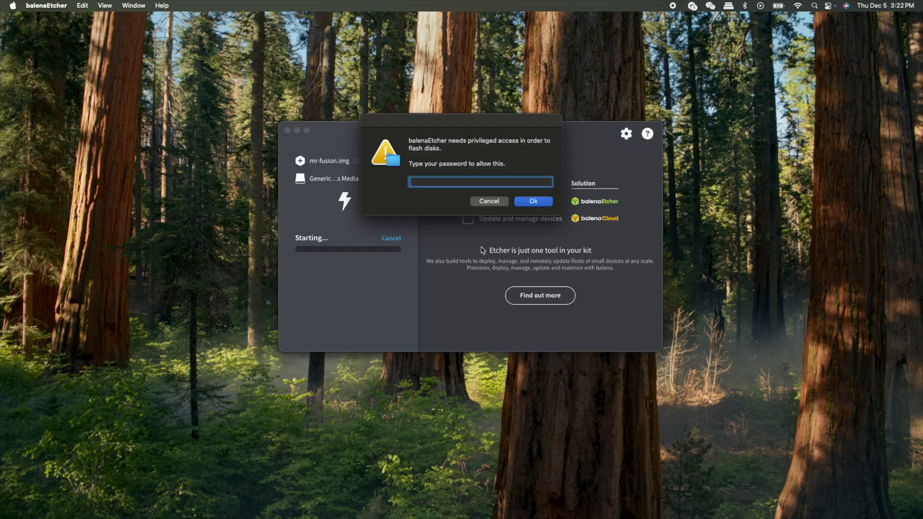
# - Enter the account password to authorize flashing
pyautogui.write('••')
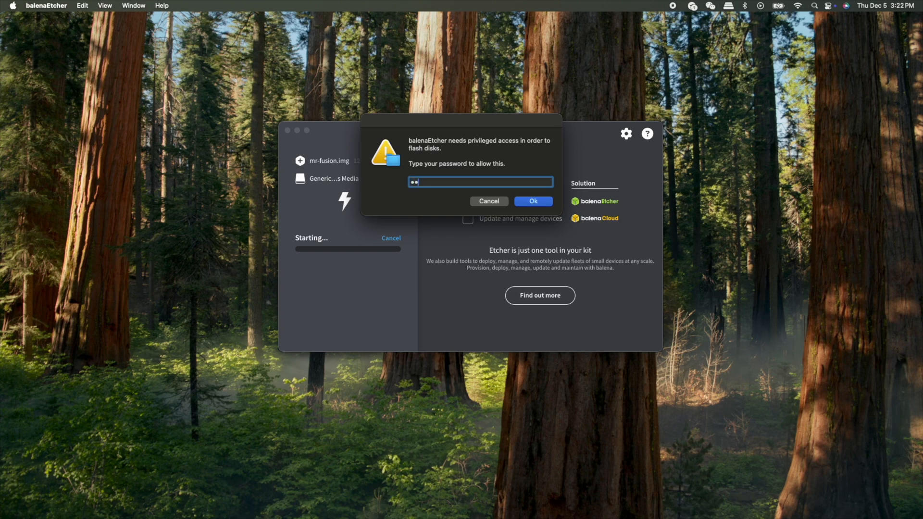
pyautogui.write('password')
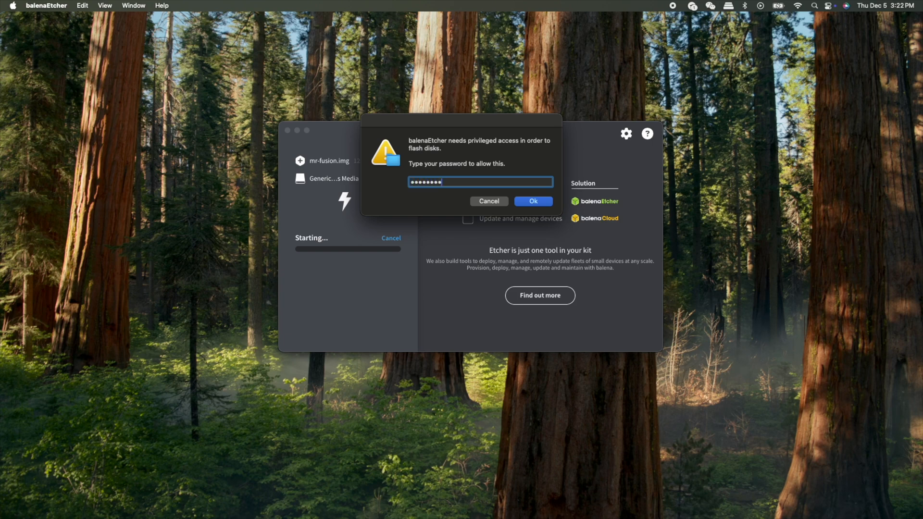
pyautogui.click(532, 201)
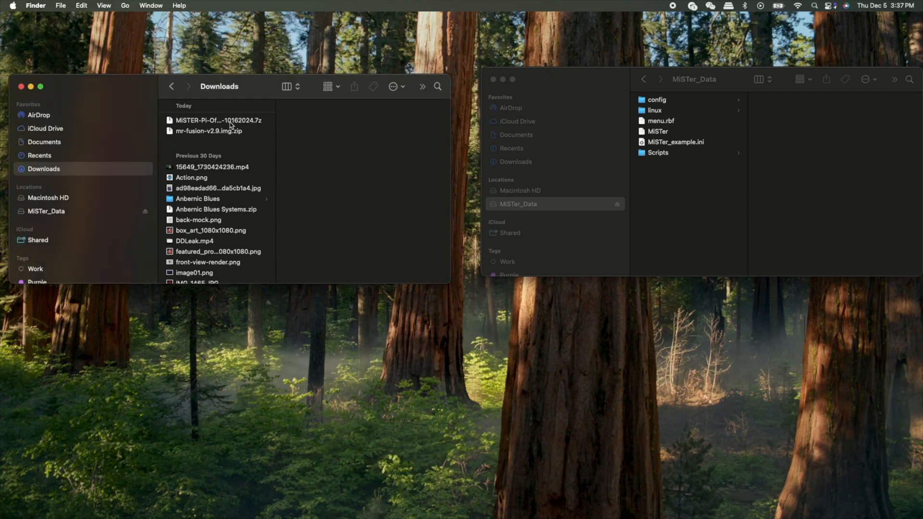
# - Extract MiSTER-Pi-Offline-Stock-10162024.7z in Downloads via right-click Open
pyautogui.rightClick(217, 120)
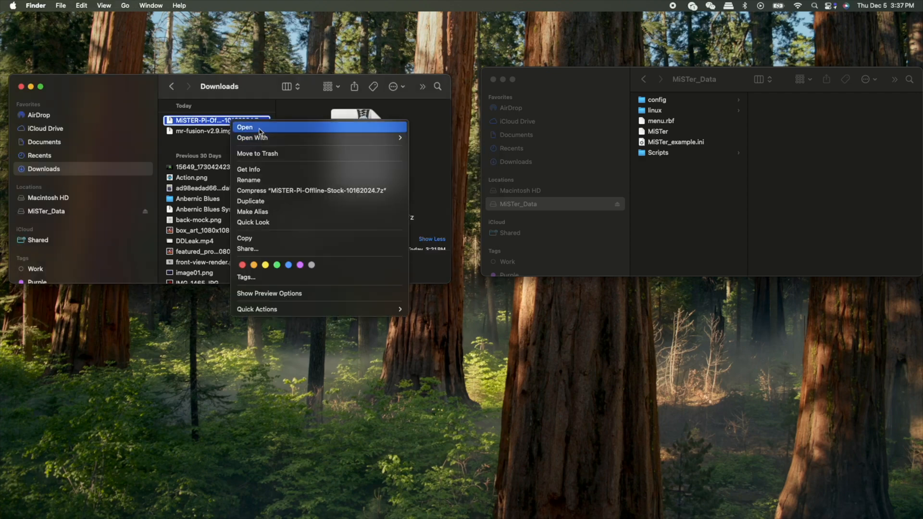
pyautogui.click(244, 127)
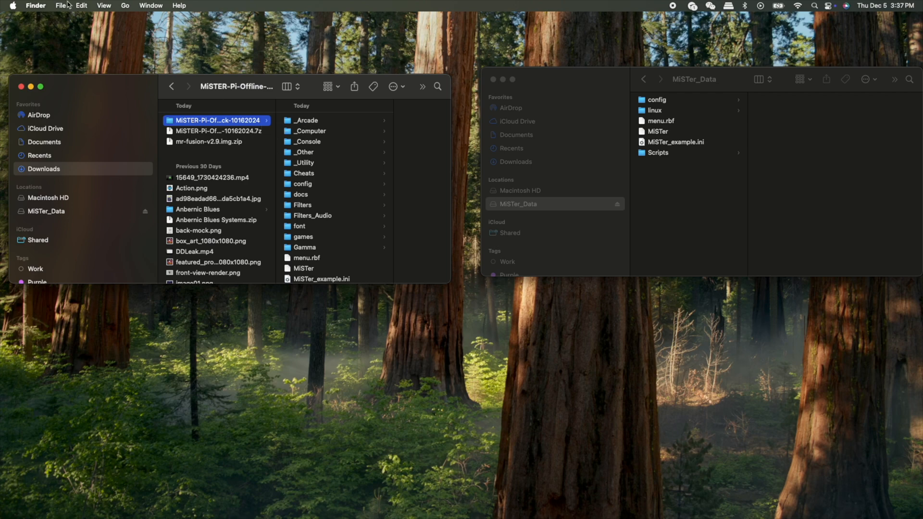
# - Browse the extracted release's _Arcade folder and its full top-level folder list
pyautogui.click(81, 6)
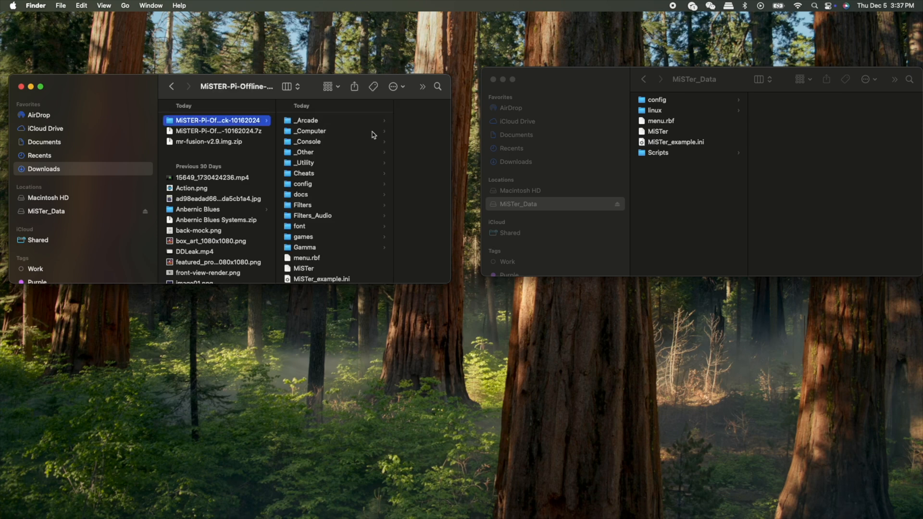
pyautogui.click(306, 121)
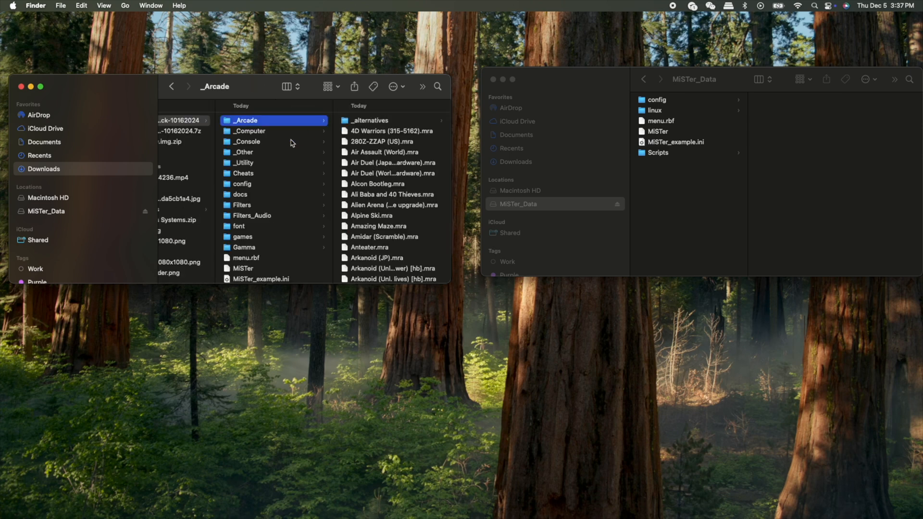
pyautogui.scroll(-3)
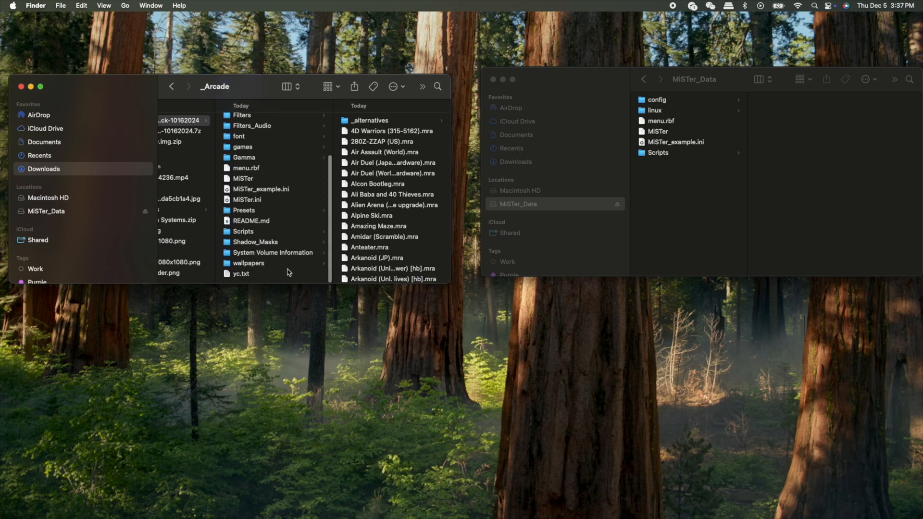
pyautogui.moveTo(265, 282)
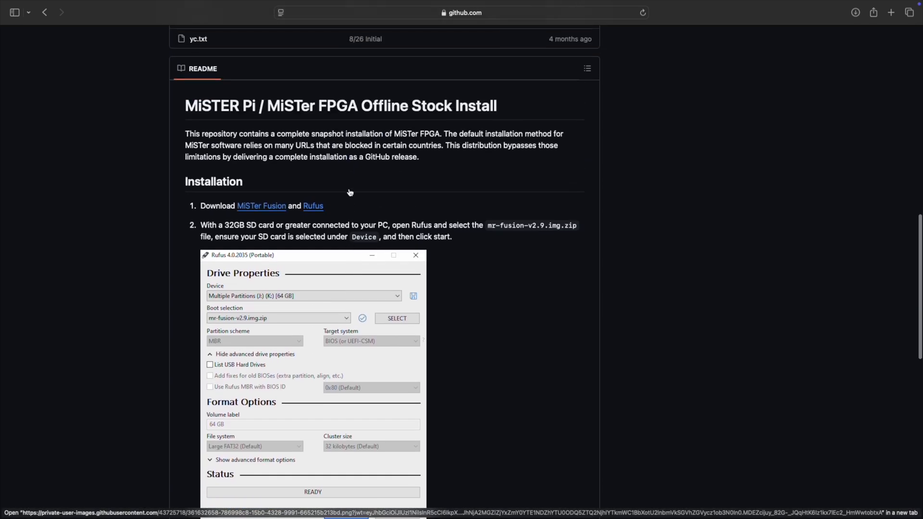
# - Open the update_all.sh script page in the Update_All_MiSTer repository
pyautogui.scroll(-3)
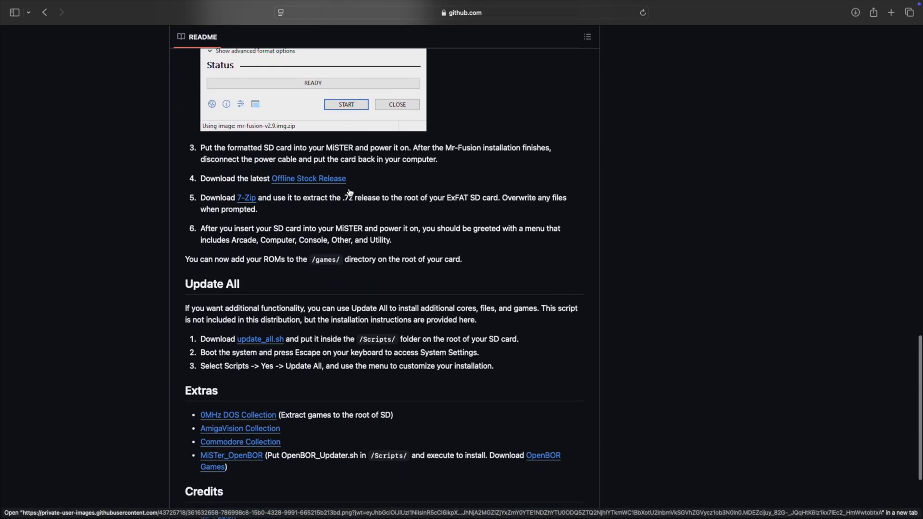
pyautogui.scroll(-3)
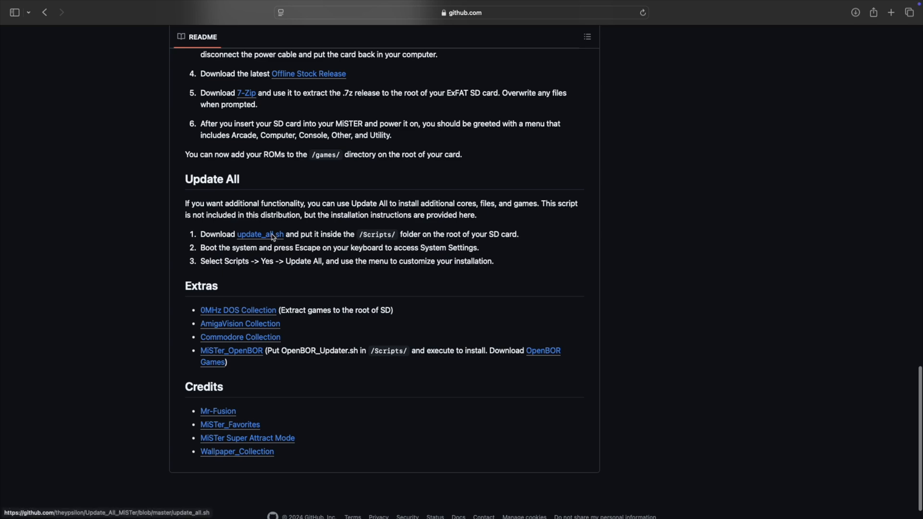
pyautogui.click(260, 235)
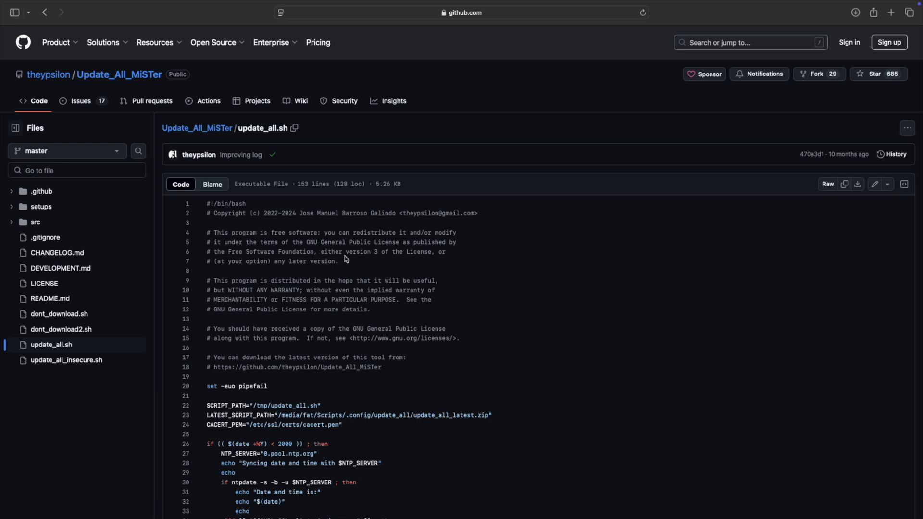
pyautogui.moveTo(345, 259)
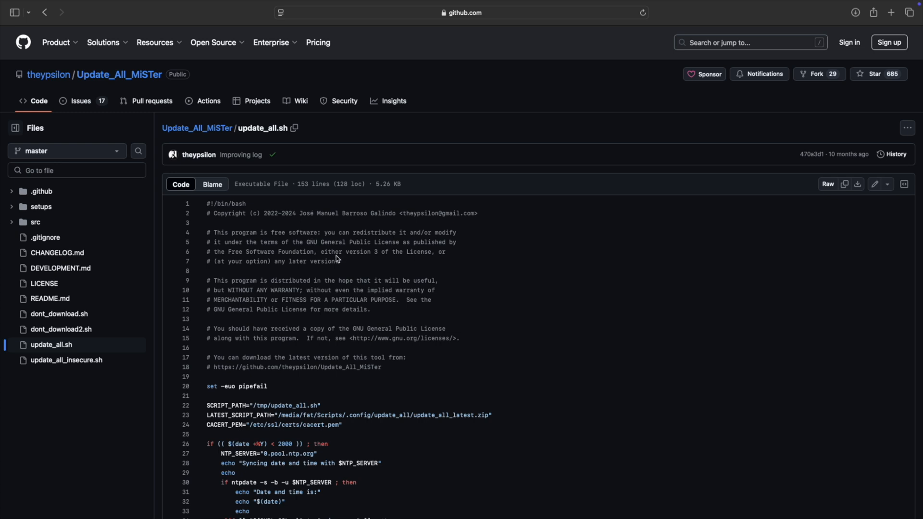
# - Download update_all.sh as a raw file and view it in Safari's downloads list
pyautogui.scroll(-3)
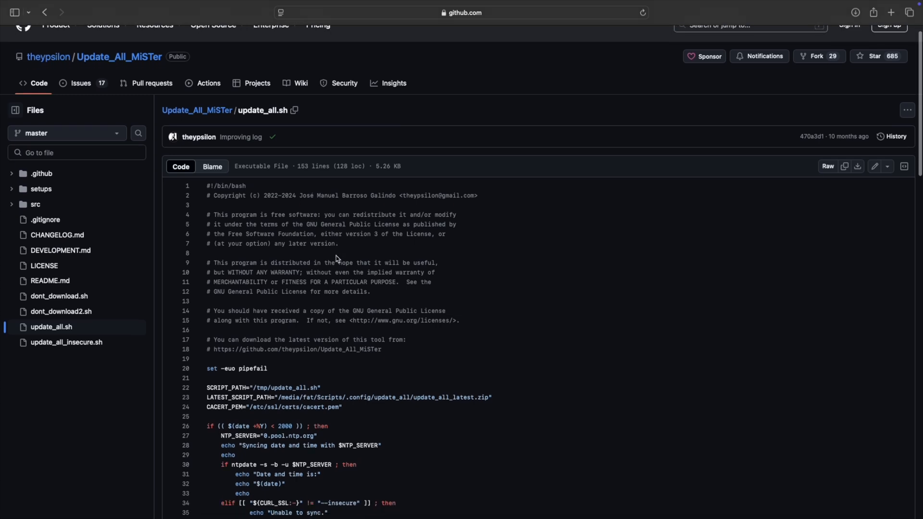
pyautogui.scroll(-3)
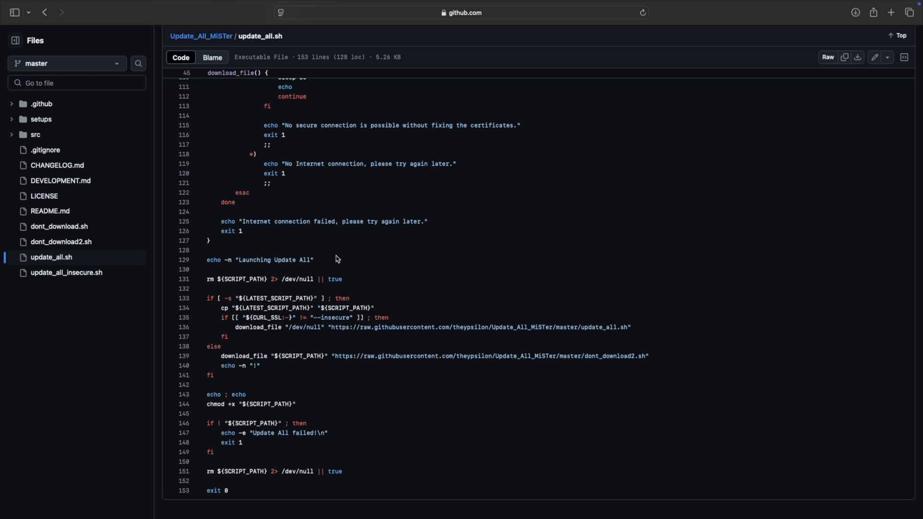
pyautogui.moveTo(57, 264)
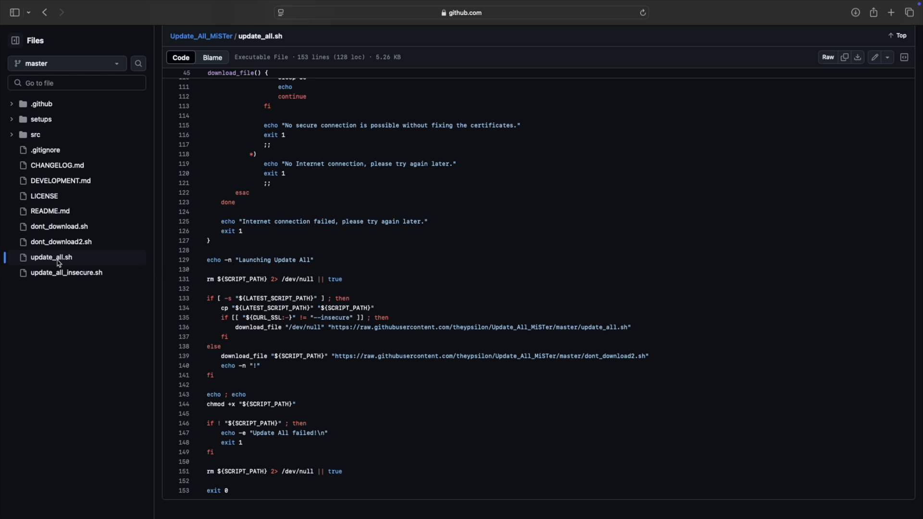
pyautogui.scroll(-3)
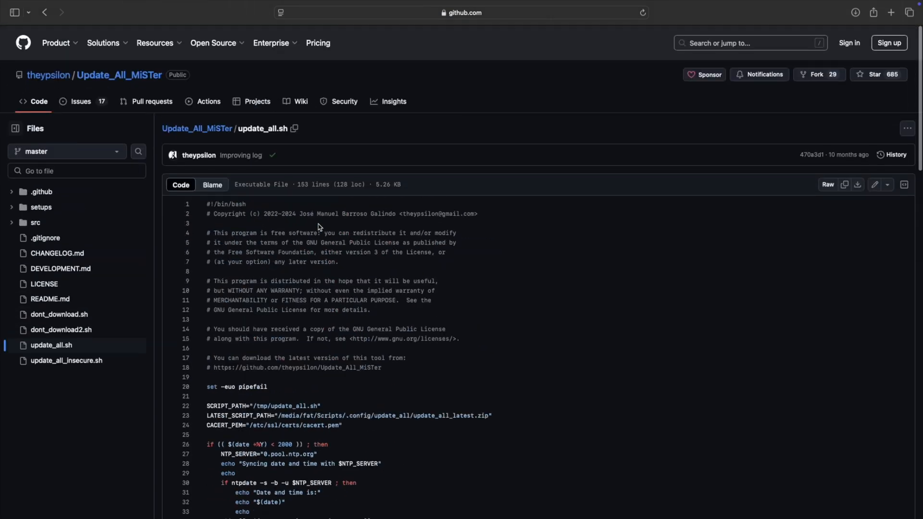
pyautogui.moveTo(858, 185)
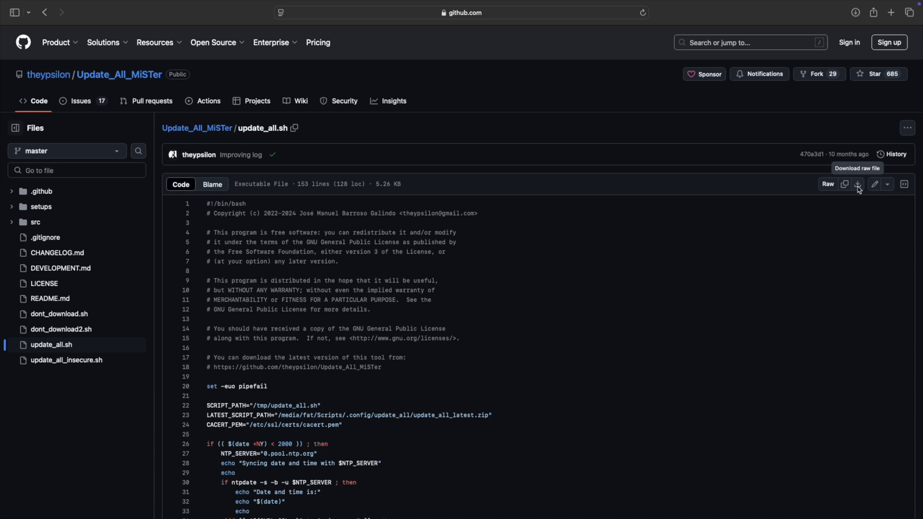
pyautogui.moveTo(857, 15)
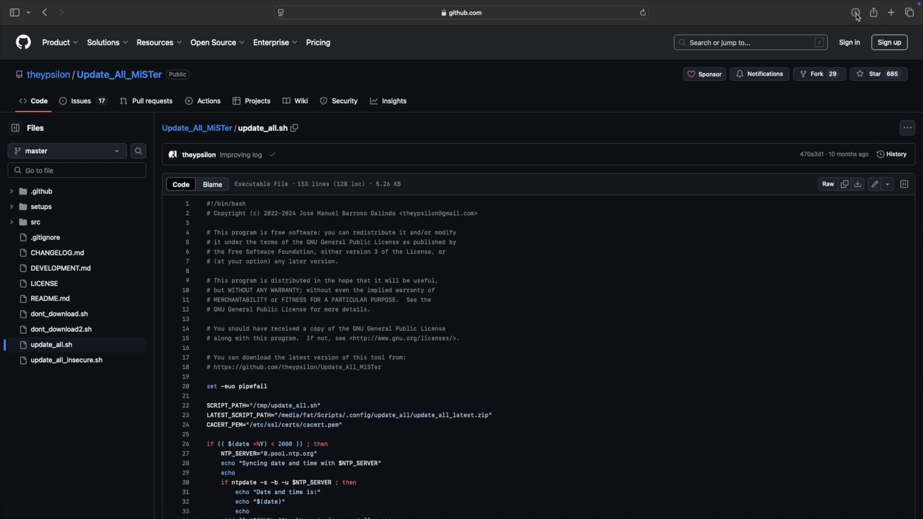
pyautogui.click(855, 12)
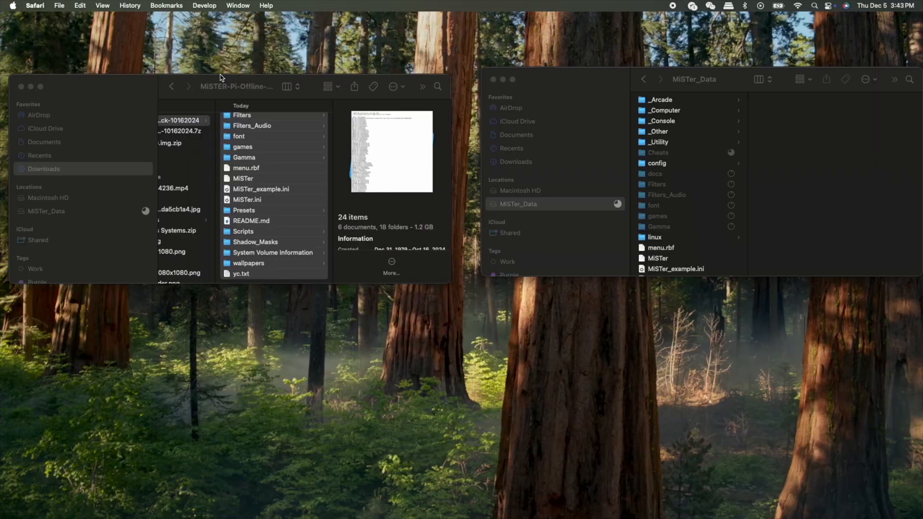
pyautogui.moveTo(564, 421)
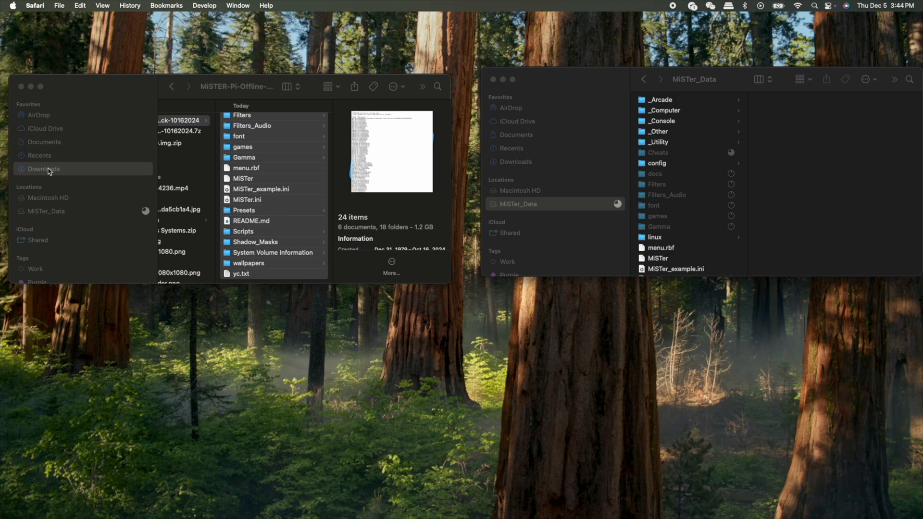
# - Show the Downloads folder containing update_all.sh in the left Finder window
pyautogui.click(44, 169)
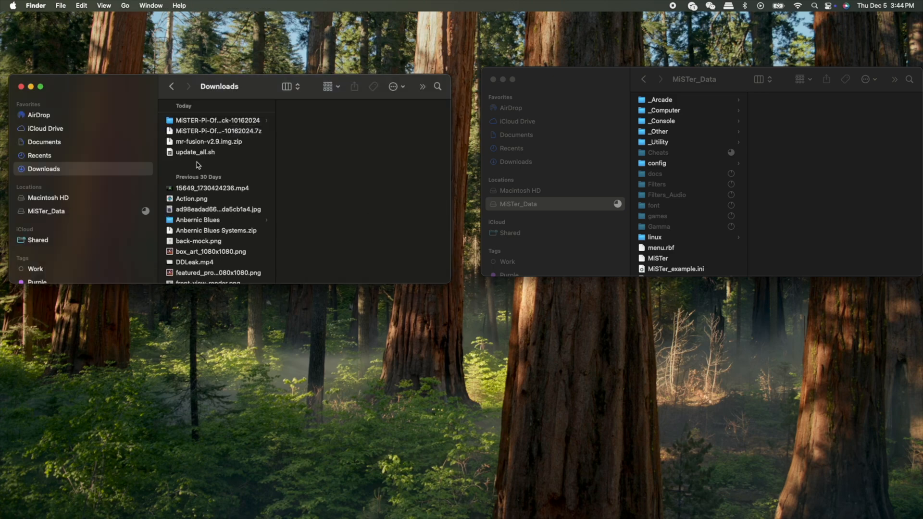
pyautogui.moveTo(256, 160)
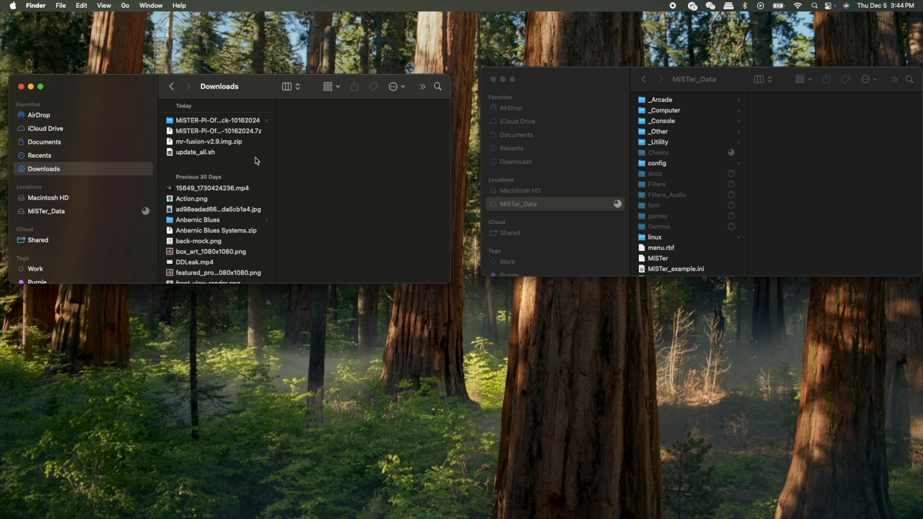
pyautogui.moveTo(697, 224)
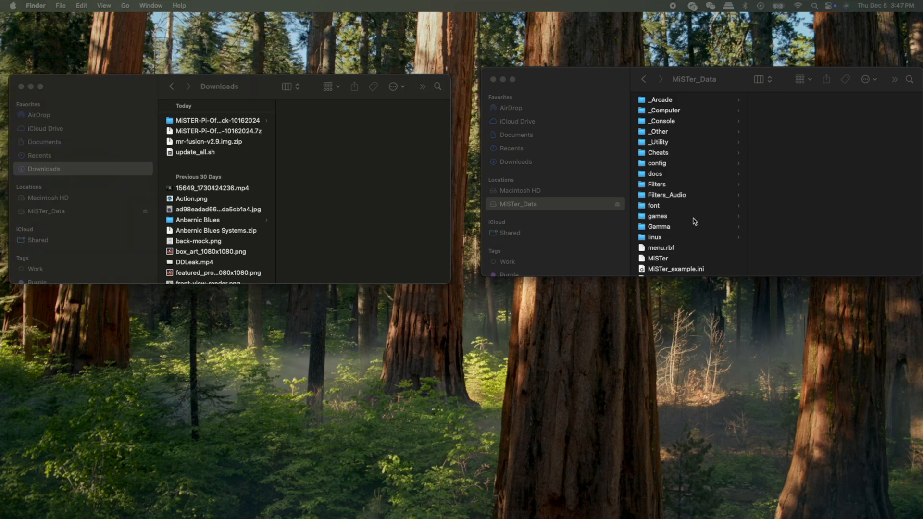
# - Copy update_all.sh from Downloads into the Scripts folder on the MiSTer_Data SD card
pyautogui.scroll(-3)
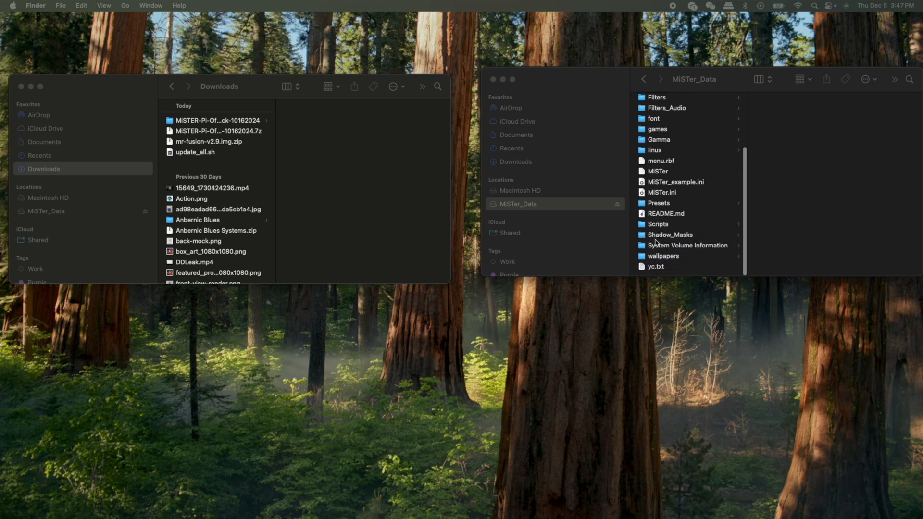
pyautogui.click(657, 224)
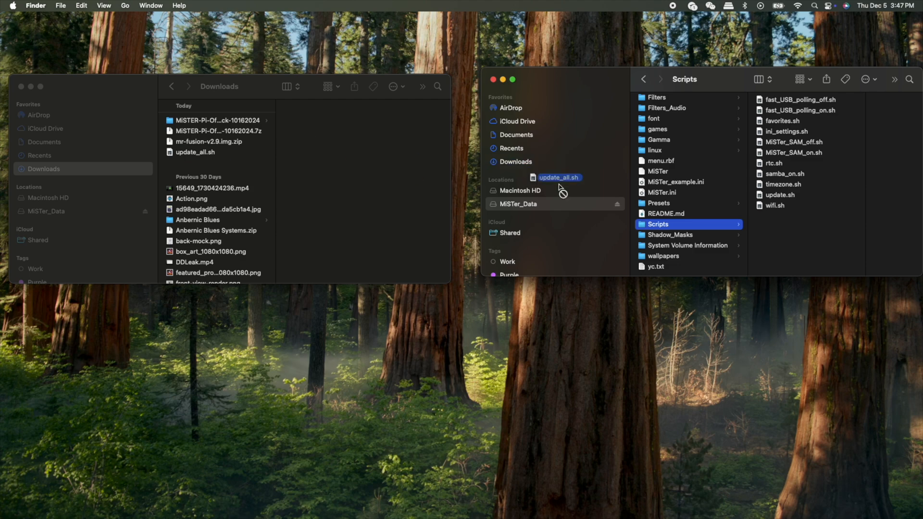
pyautogui.moveTo(559, 177); pyautogui.dragTo(803, 229)
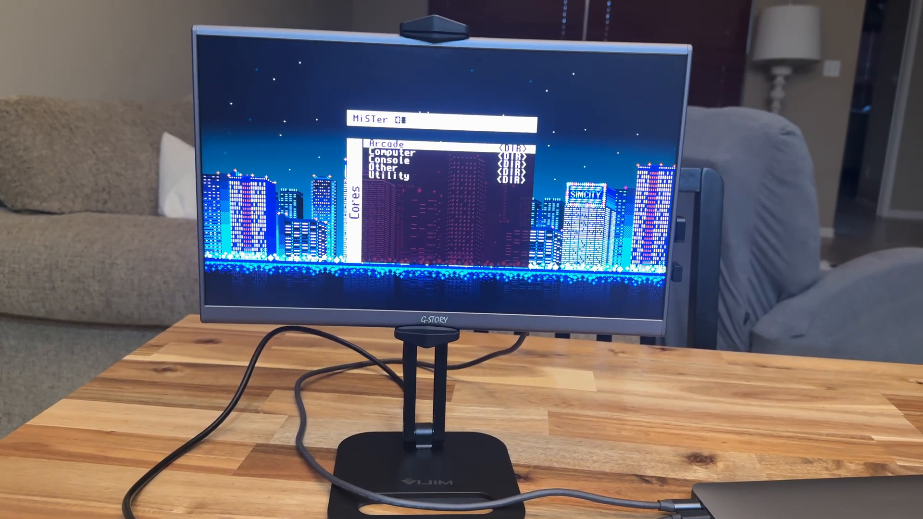
# - Navigate from the MiSTer Cores list to the System Settings screen
pyautogui.press('down')
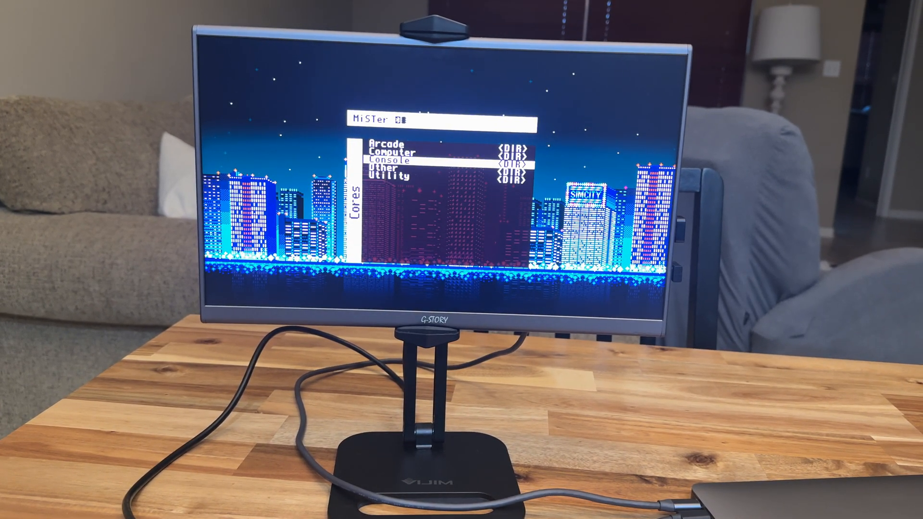
pyautogui.press('up')
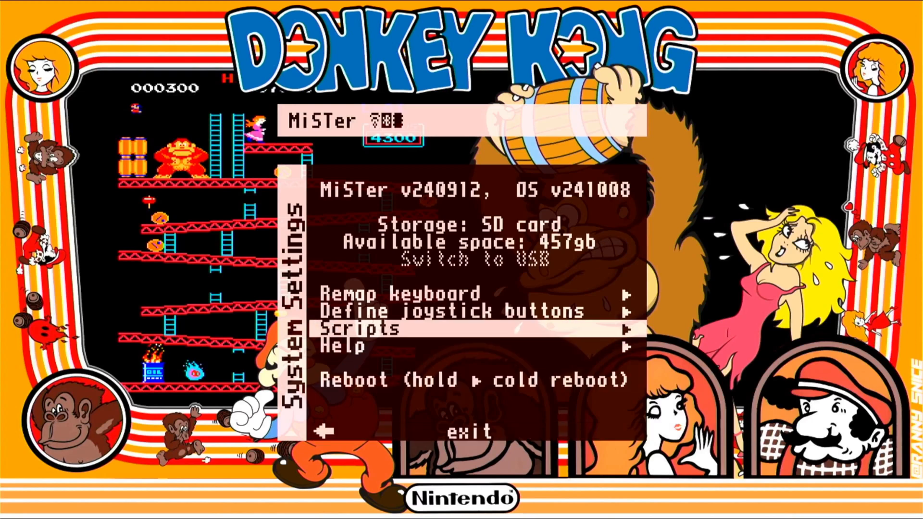
# - Run the wifi script from the Scripts list so it scans nearby networks
pyautogui.click(383, 329)
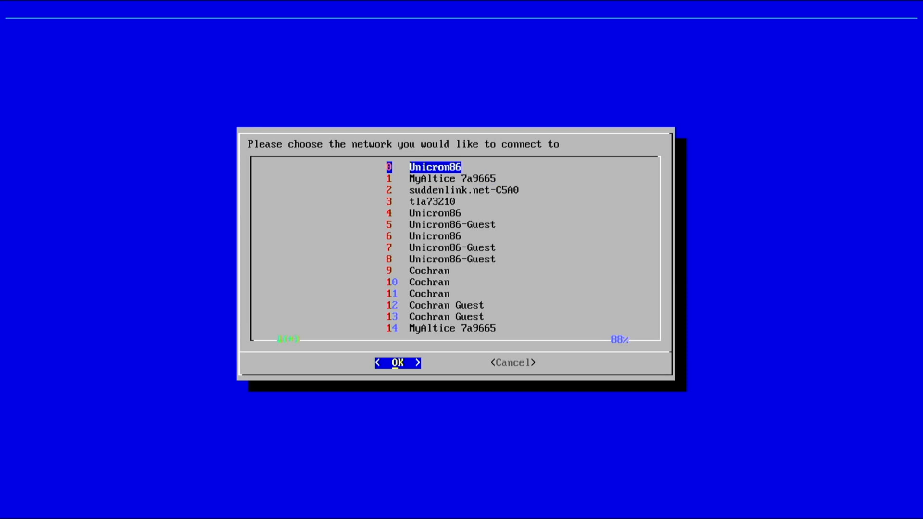
# - Join the Unicron86 wireless network from the scanned list
pyautogui.click(397, 362)
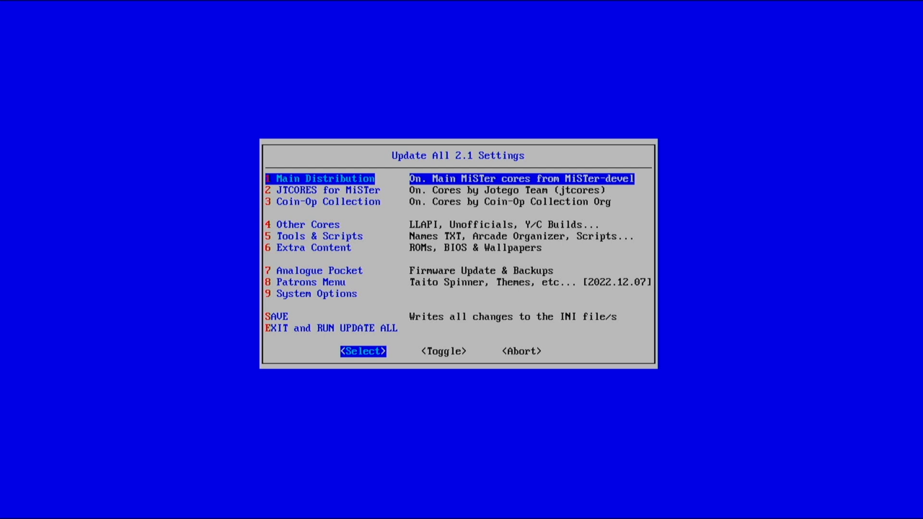
# - Review Extra Content with BIOS Database, Arcade ROMs and Ranny Snice Wallpapers on, then go back
pyautogui.press('down')
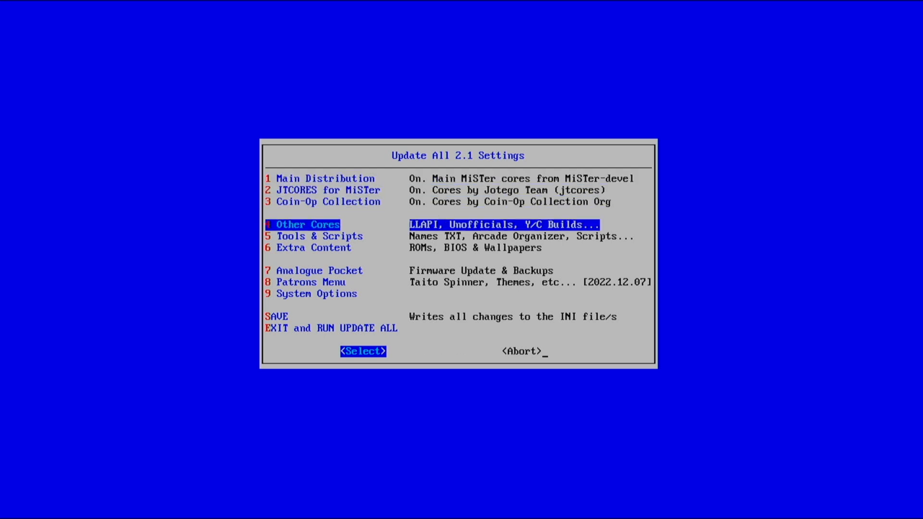
pyautogui.press('Down')
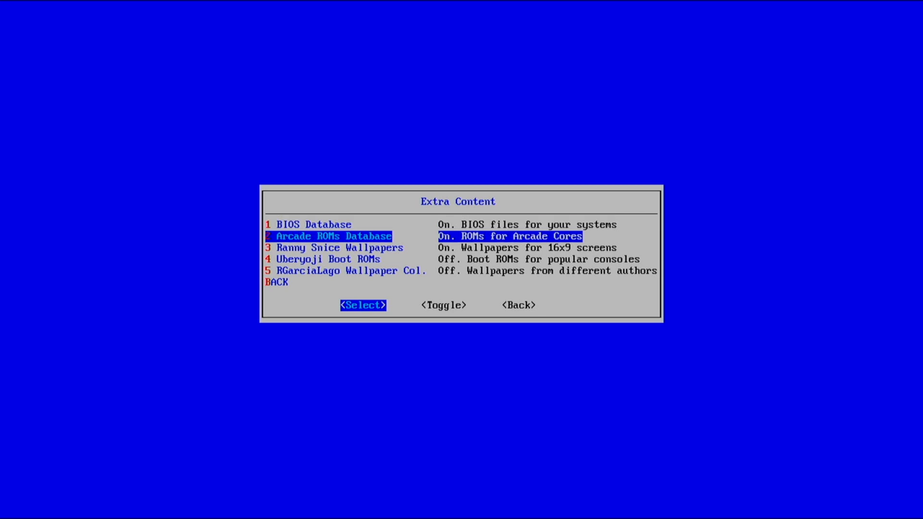
pyautogui.press('Down')
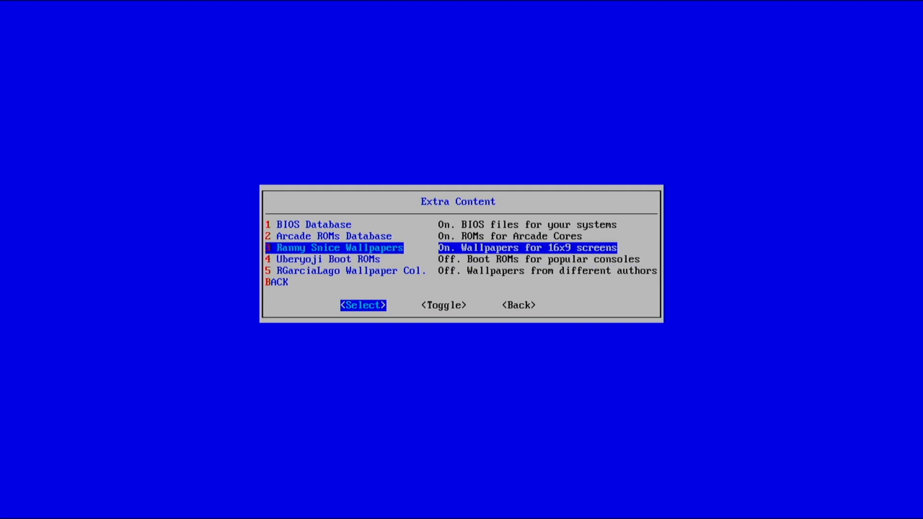
pyautogui.press('Up')
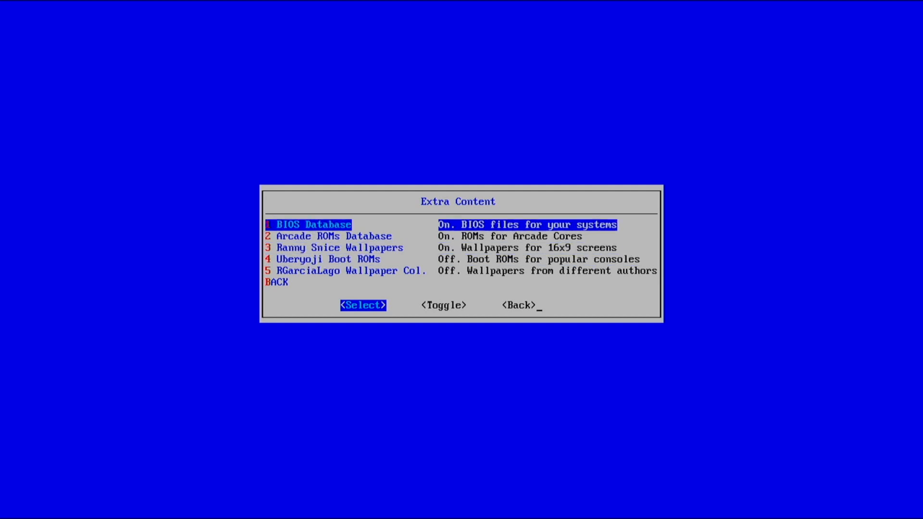
pyautogui.press('Down')
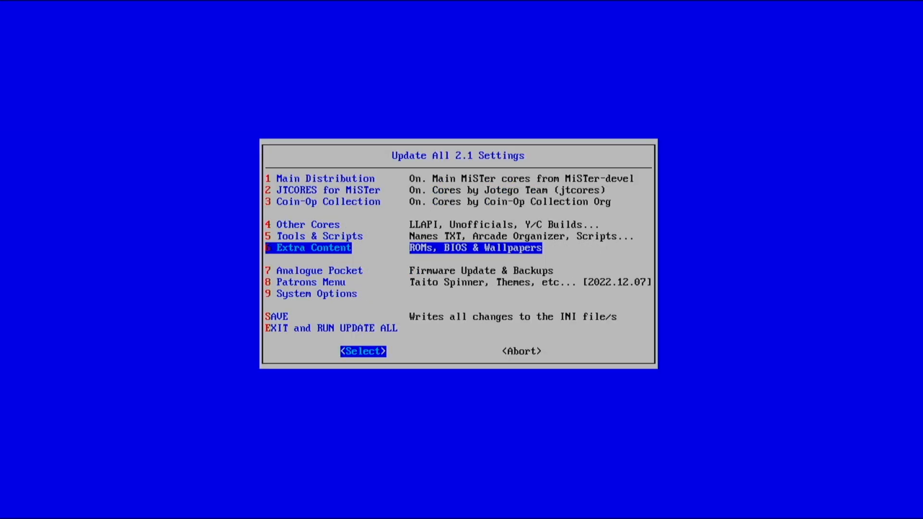
# - Move through the main settings entries down to the SAVE option
pyautogui.press('Down')
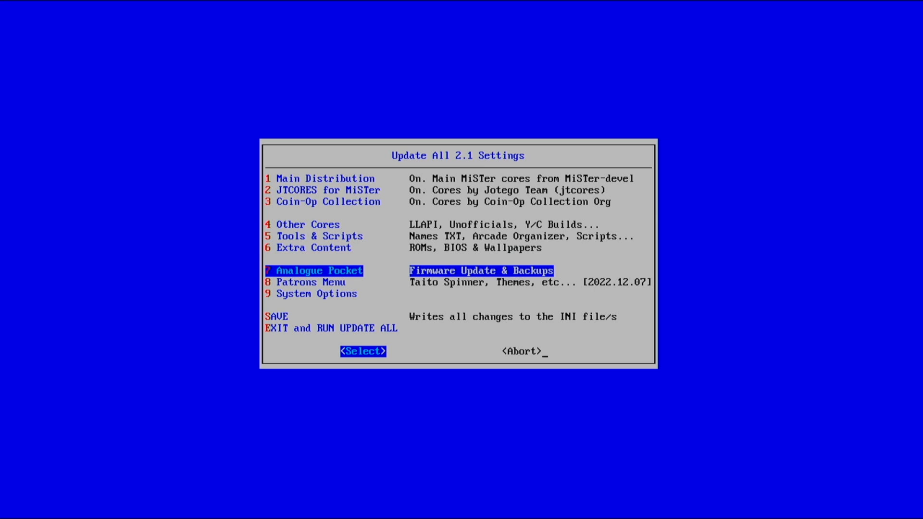
pyautogui.press('up')
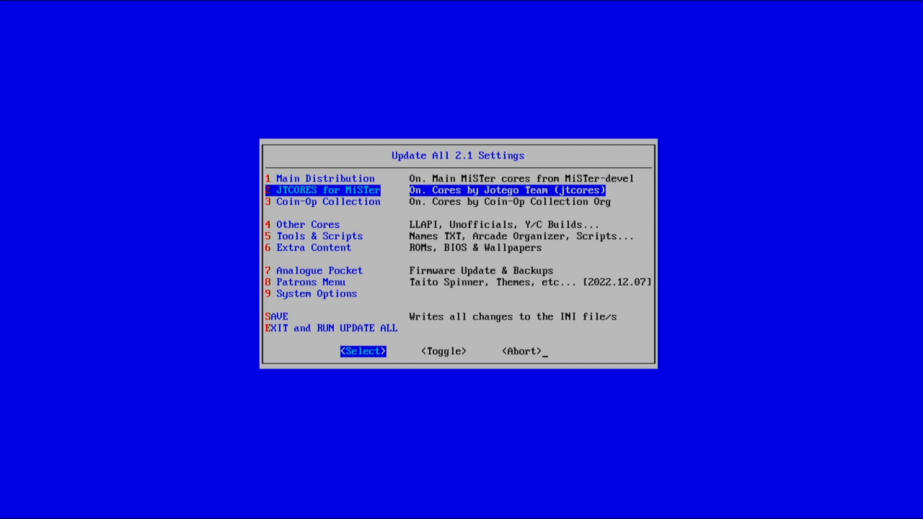
pyautogui.press('down')
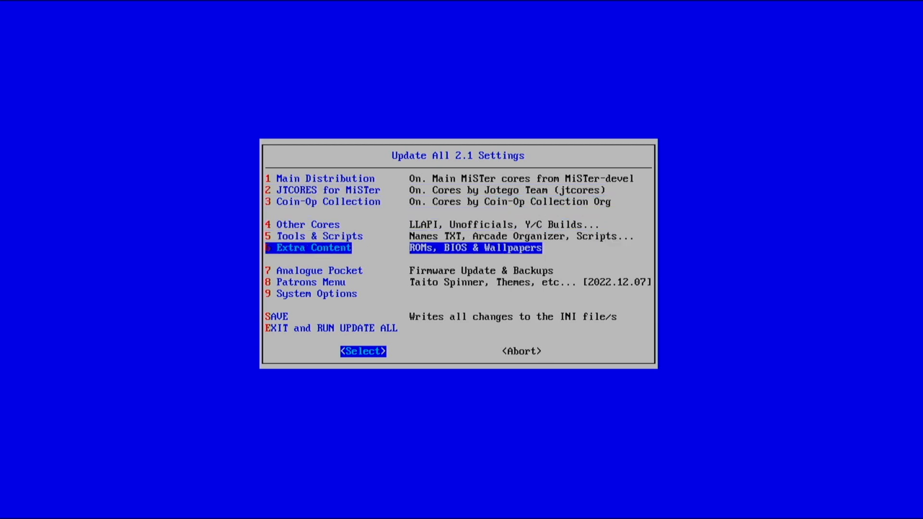
pyautogui.press('down')
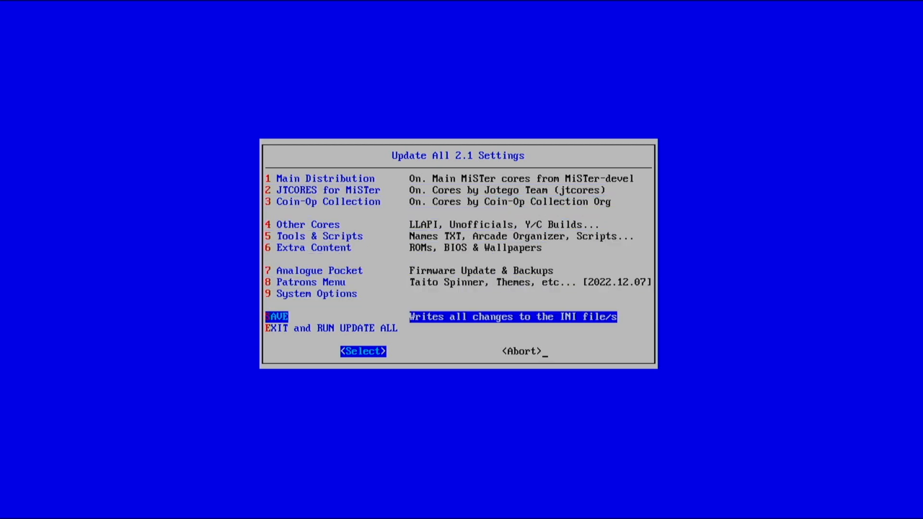
# - Save the settings to the INI, then abort Update All instead of running it
pyautogui.click(362, 351)
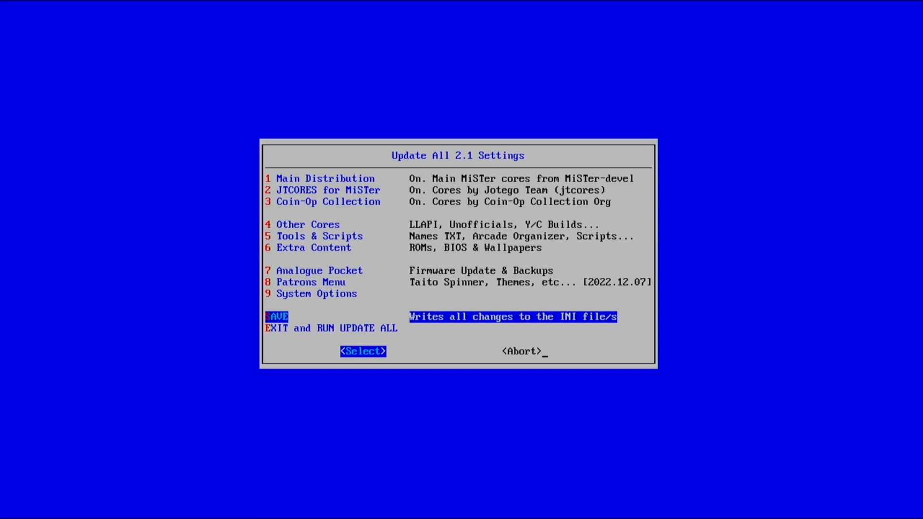
pyautogui.press('Down')
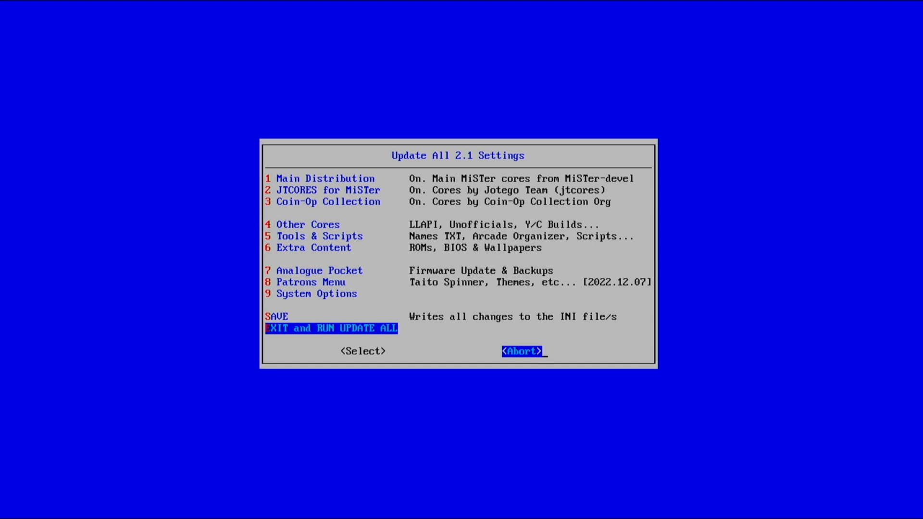
pyautogui.click(521, 350)
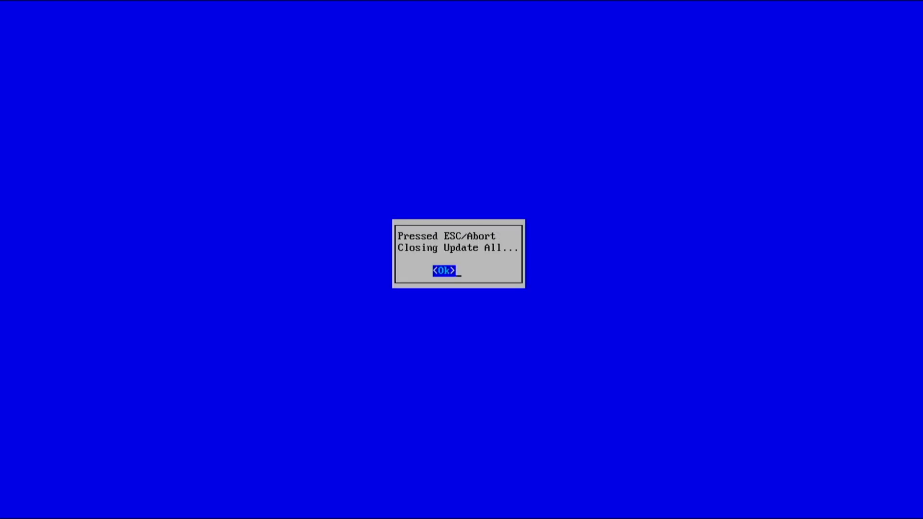